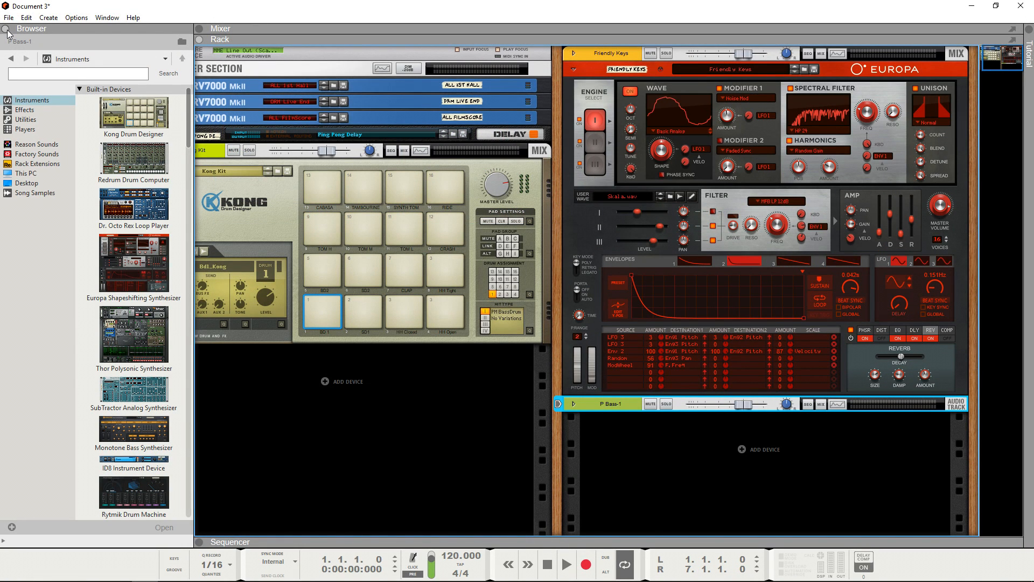
# Show the sequencer with the browser hidden, then list the built-in Effects devices for Scream 4.
pyautogui.click(228, 50)
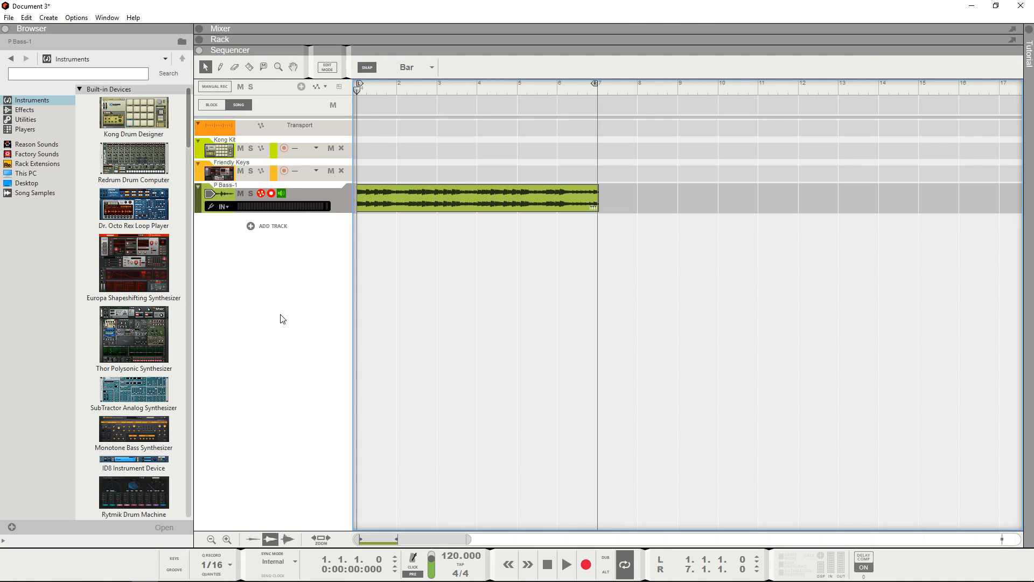
pyautogui.click(5, 28)
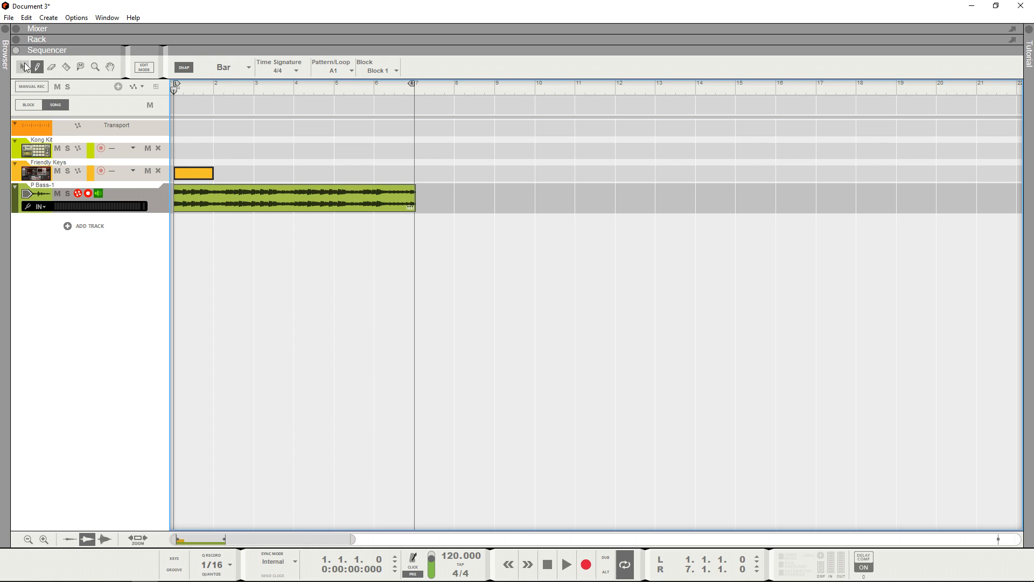
pyautogui.doubleClick(193, 173)
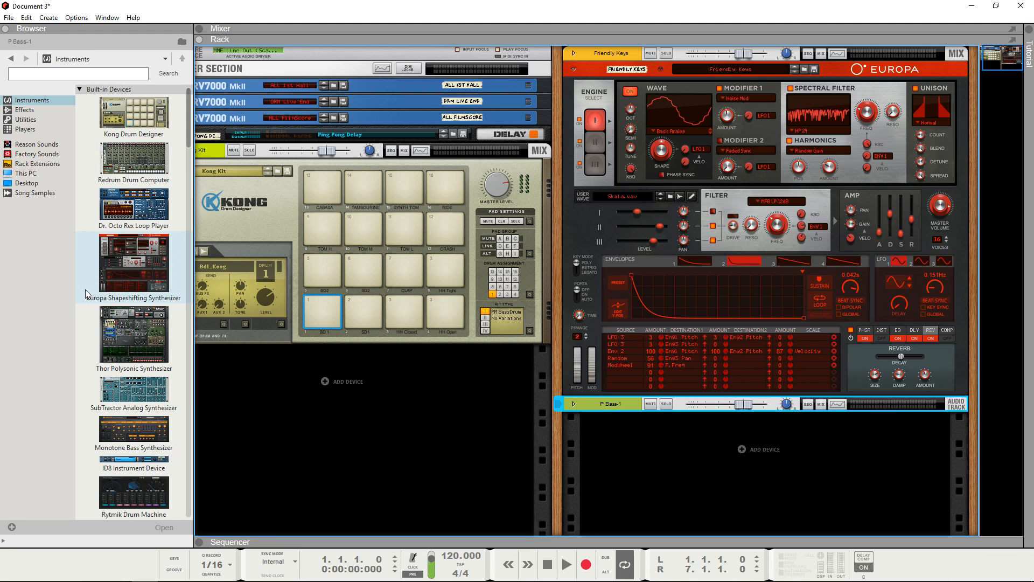
pyautogui.click(26, 109)
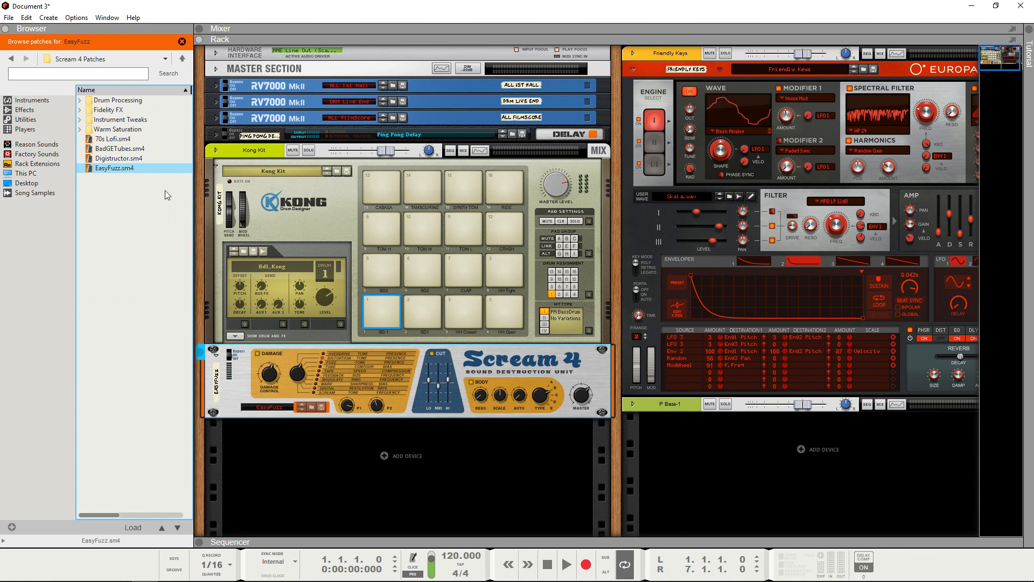
pyautogui.click(25, 110)
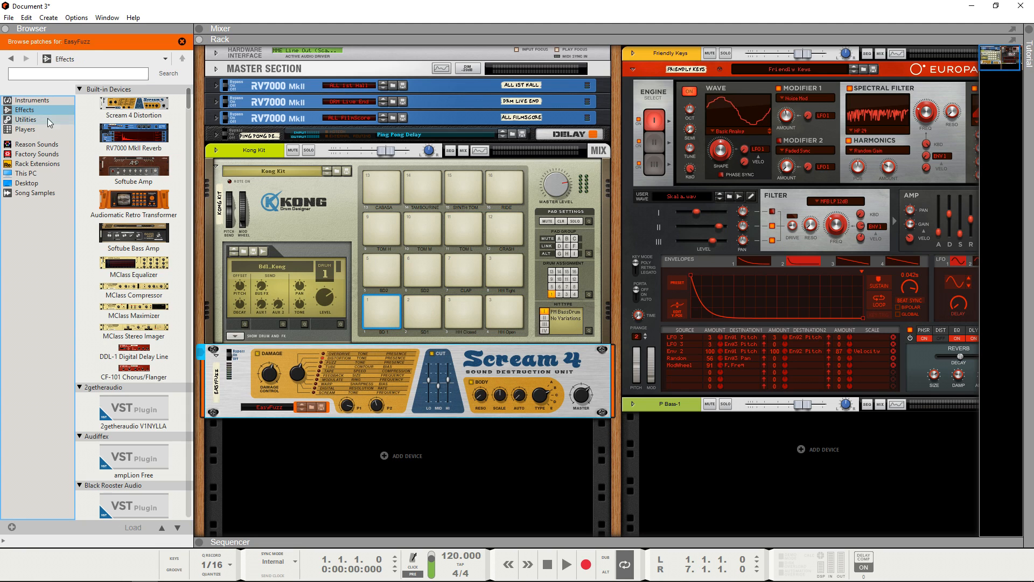